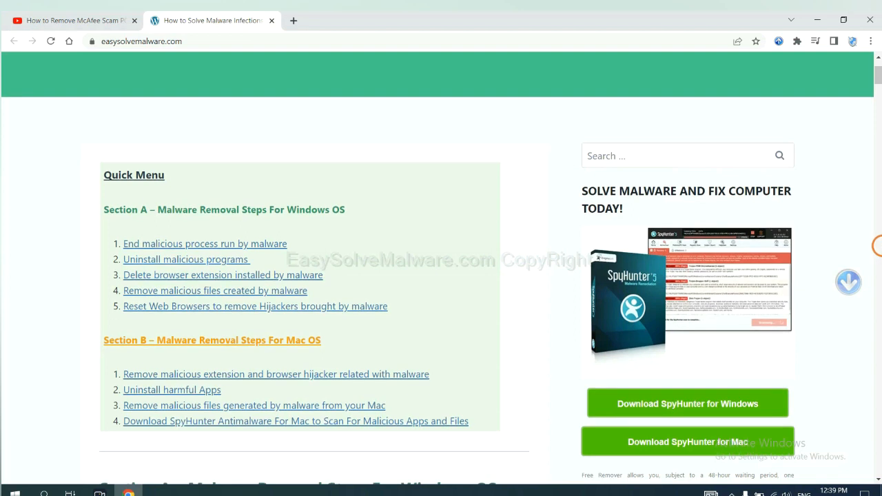
Scroll to Section A's Windows removal steps and launch the SpyHunter 5 installer.
{"action": "scroll", "scroll_direction": "down", "scroll_amount": 3}
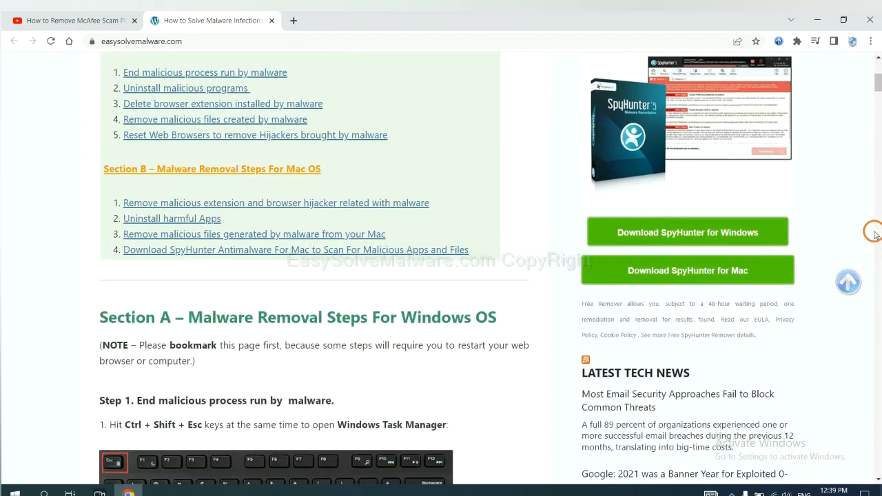
{"action": "left_click", "coordinate": [687, 233]}
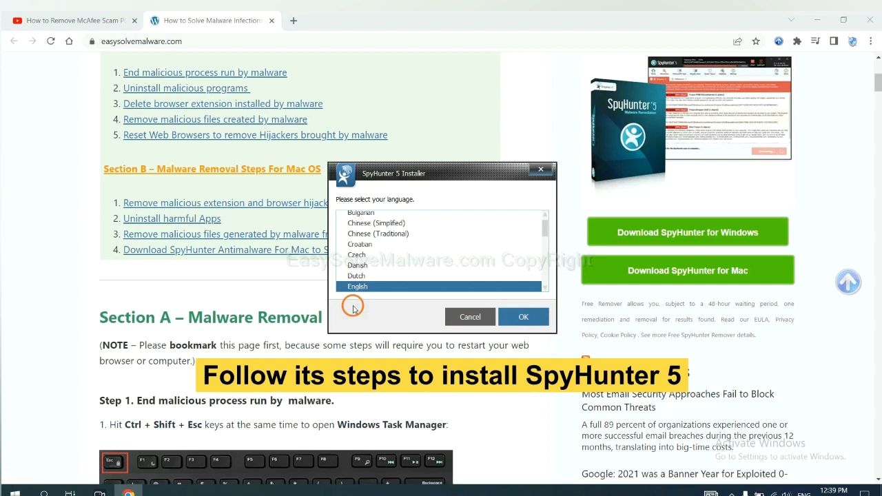
{"action": "mouse_move", "coordinate": [446, 258]}
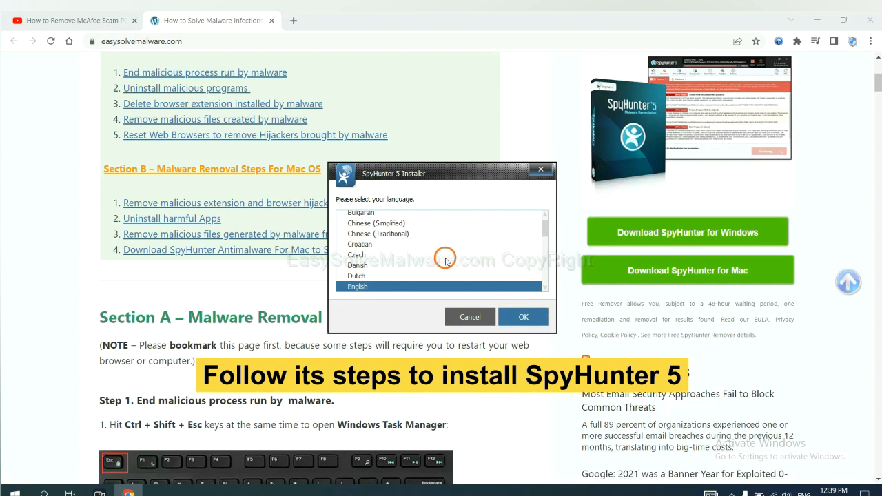
Choose English, accept the EULA, and install SpyHunter 5.
{"action": "left_click", "coordinate": [523, 316]}
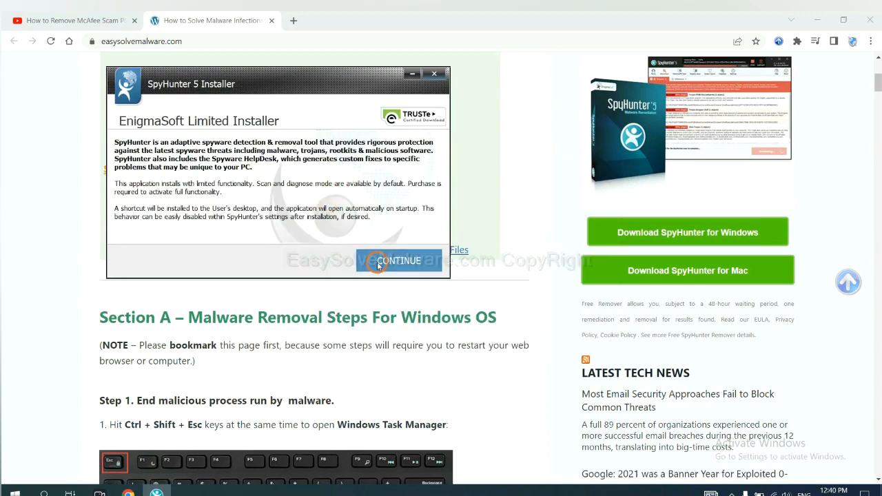
{"action": "left_click", "coordinate": [399, 260]}
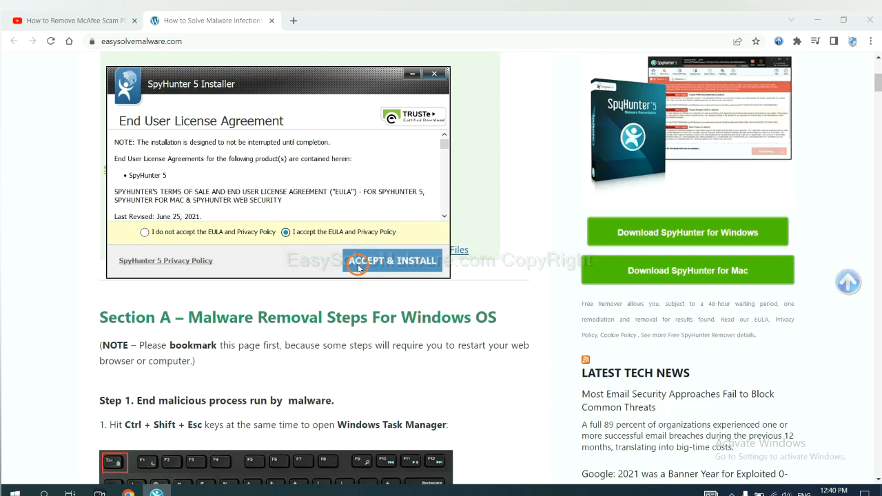
{"action": "left_click", "coordinate": [392, 260]}
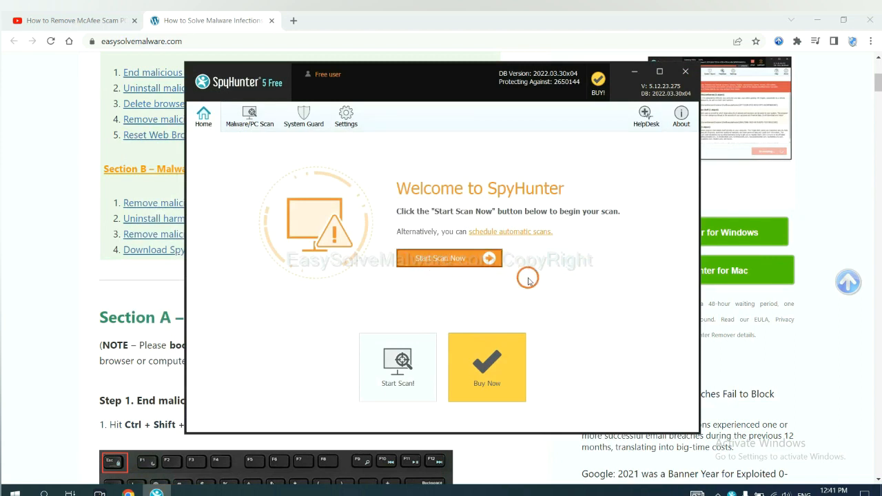
Start a SpyHunter 5 malware scan from the Home screen.
{"action": "left_click", "coordinate": [448, 258]}
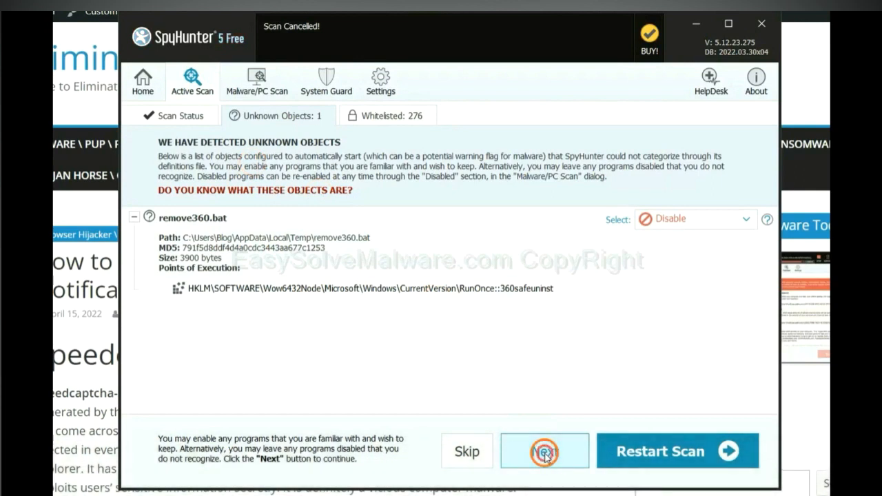
Move past the remove360.bat unknown object and choose the FREE Trial (15-Days).
{"action": "left_click", "coordinate": [544, 452]}
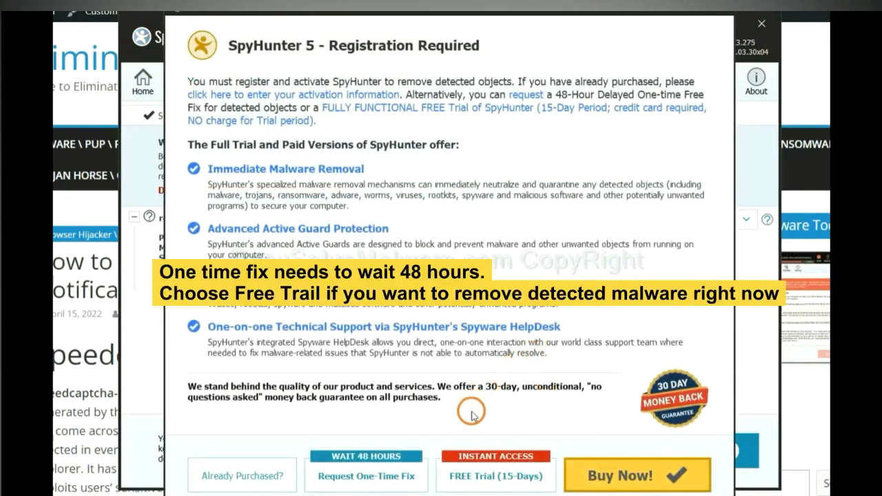
{"action": "mouse_move", "coordinate": [482, 422]}
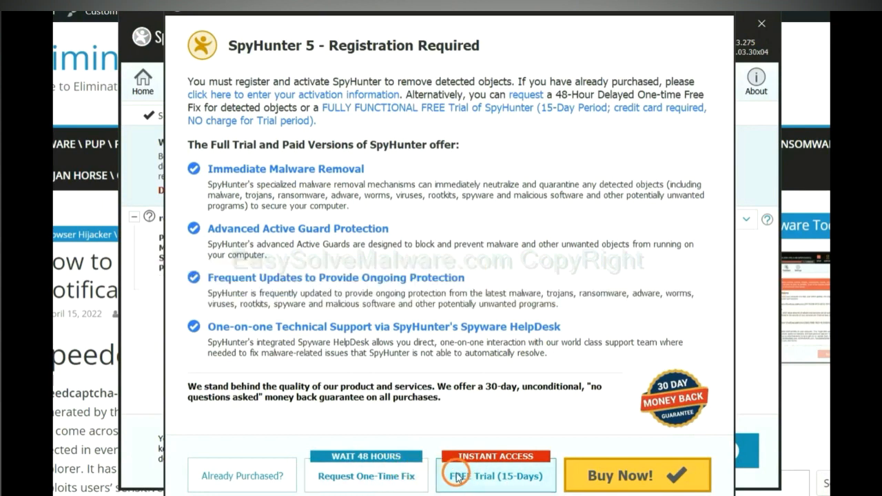
{"action": "left_click", "coordinate": [761, 22]}
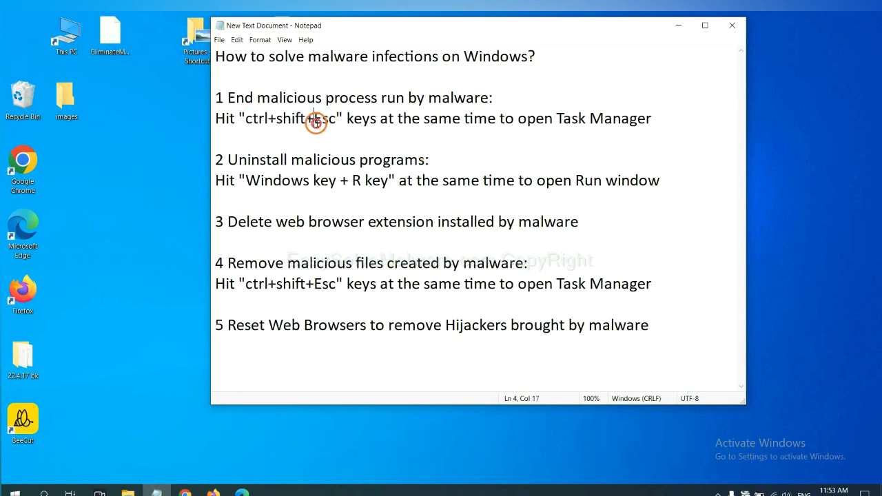
End the suspicious Usermode Font Driver Host process in Task Manager.
{"action": "left_click_drag", "start_coordinate": [242, 118], "coordinate": [335, 117]}
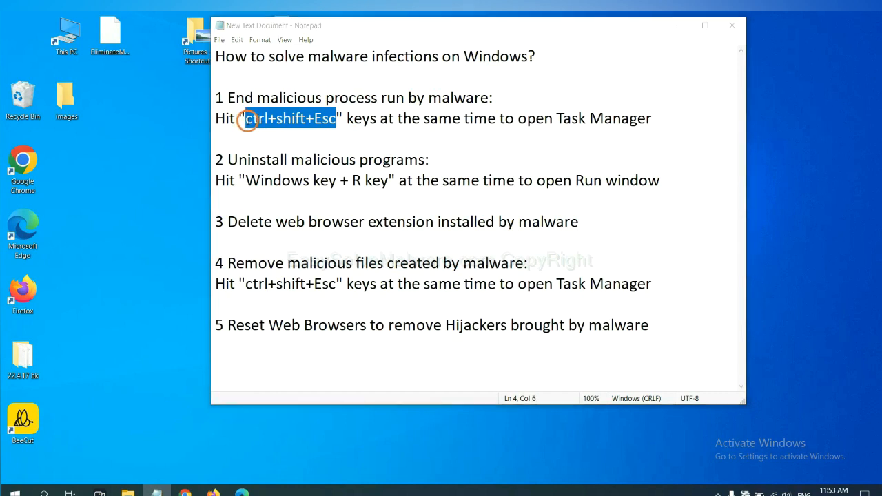
{"action": "key", "text": "ctrl+shift+esc"}
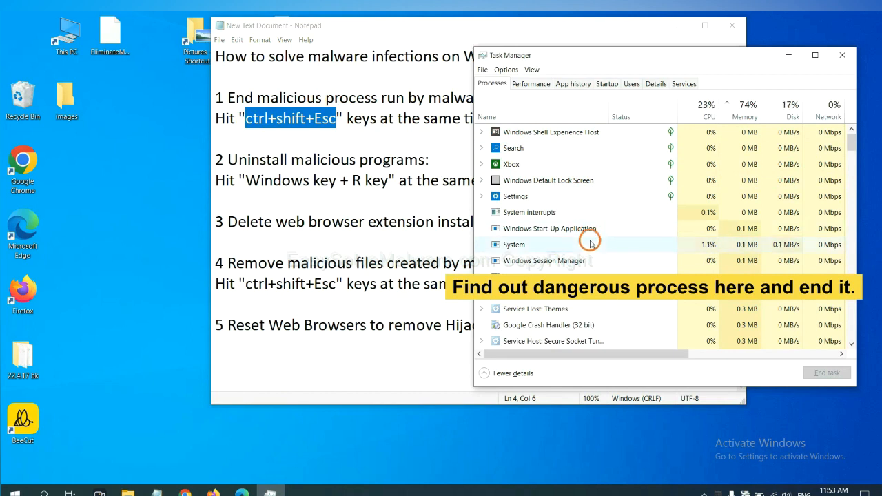
{"action": "left_click", "coordinate": [514, 245]}
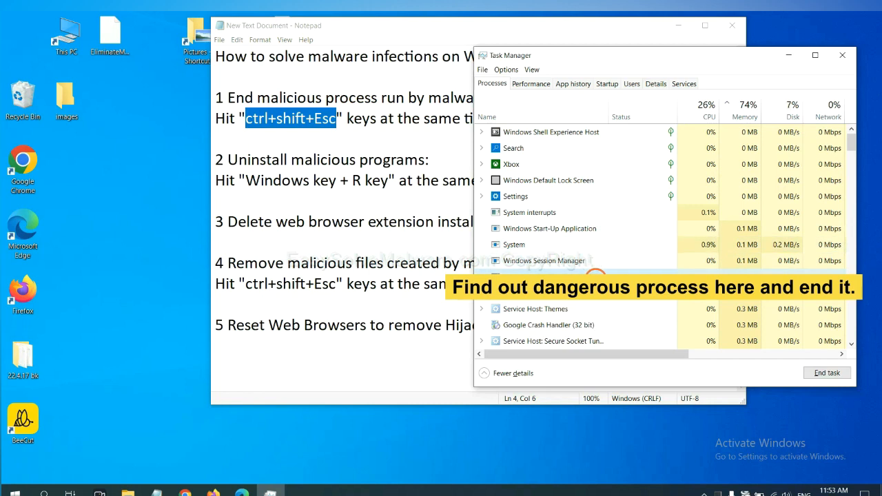
{"action": "left_click", "coordinate": [544, 276]}
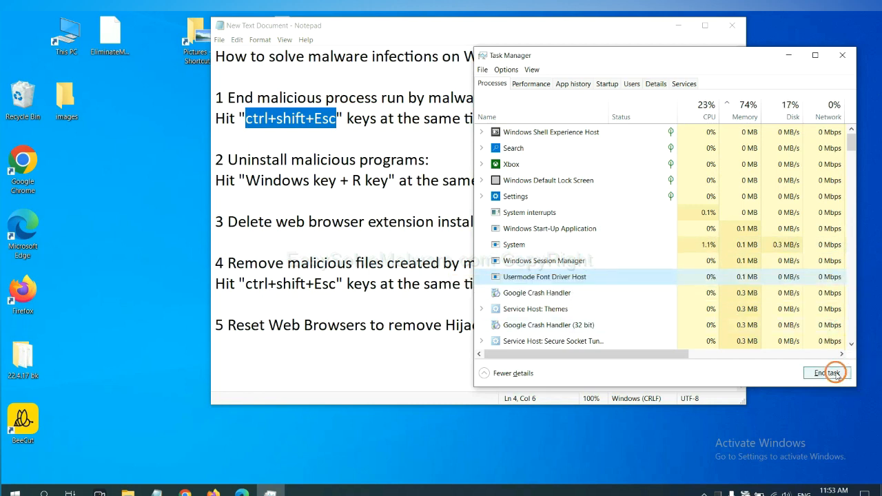
{"action": "left_click", "coordinate": [827, 373]}
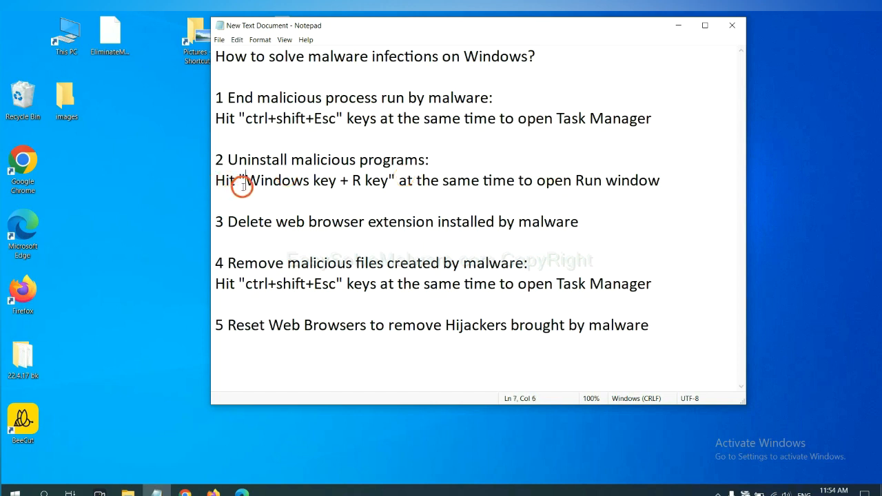
Highlight step 2's 'Windows key + R key' text and enter 'control panel' in Run.
{"action": "left_click_drag", "start_coordinate": [245, 180], "coordinate": [388, 180]}
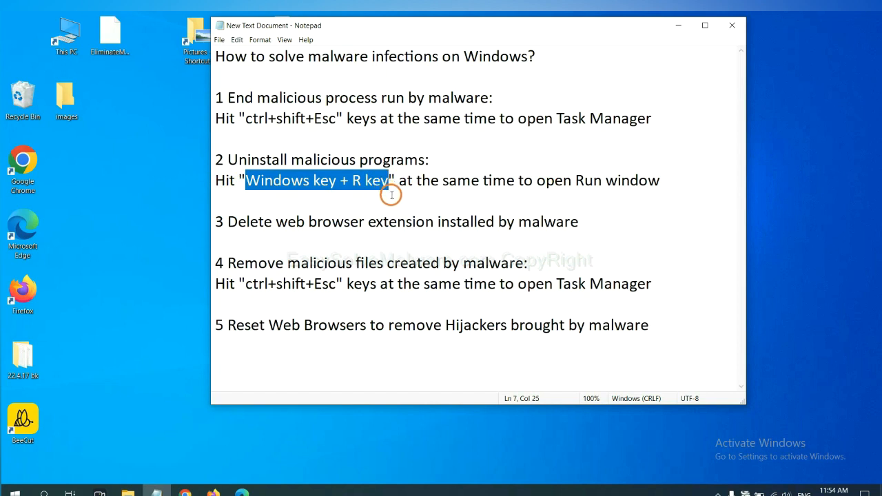
{"action": "key", "text": "Win+r"}
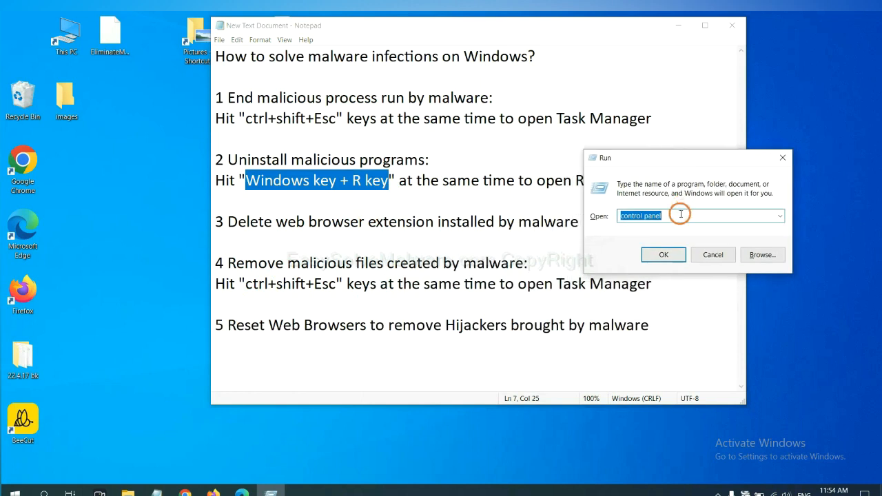
{"action": "left_click", "coordinate": [680, 215]}
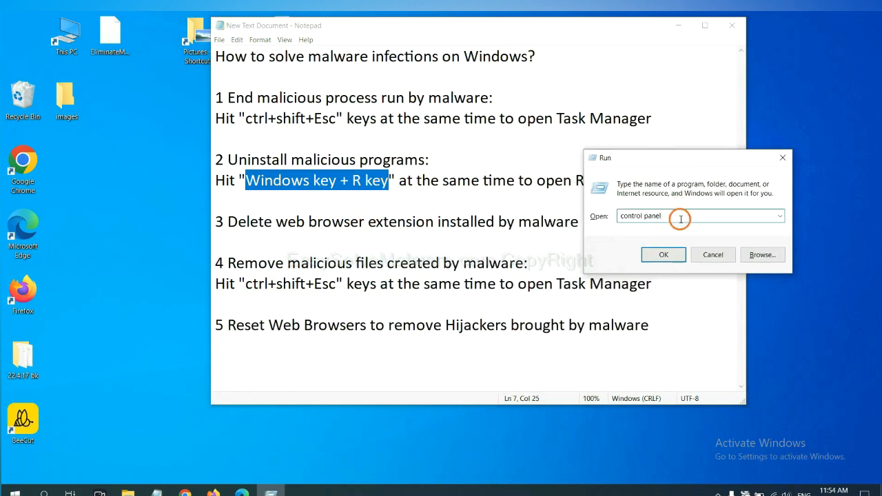
{"action": "triple_click", "coordinate": [640, 215]}
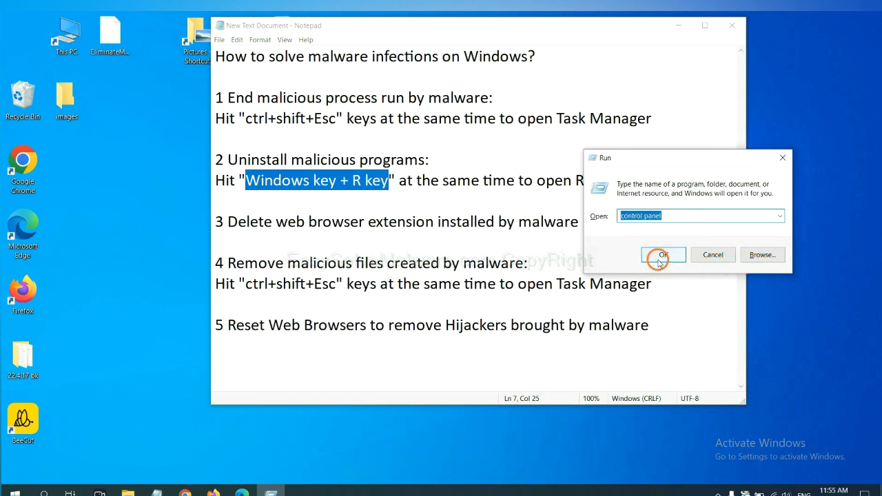
Open Control Panel's Programs and Features list and select the malicious program.
{"action": "left_click", "coordinate": [662, 254]}
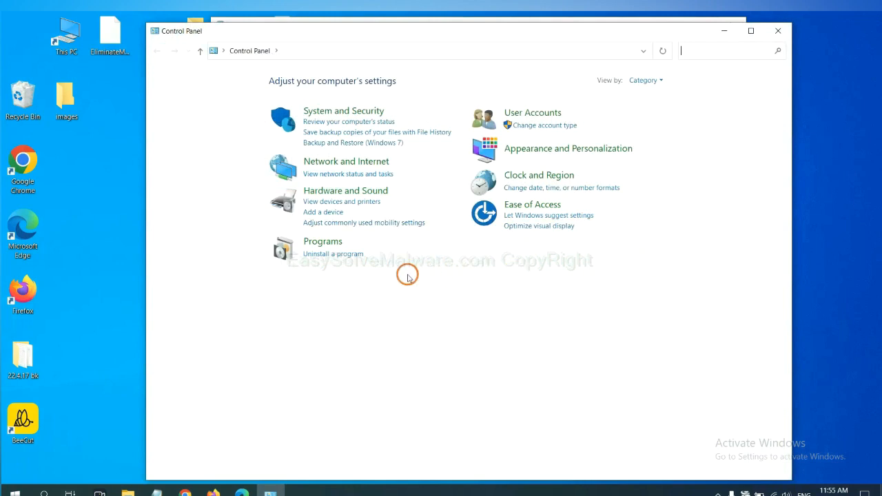
{"action": "mouse_move", "coordinate": [348, 260]}
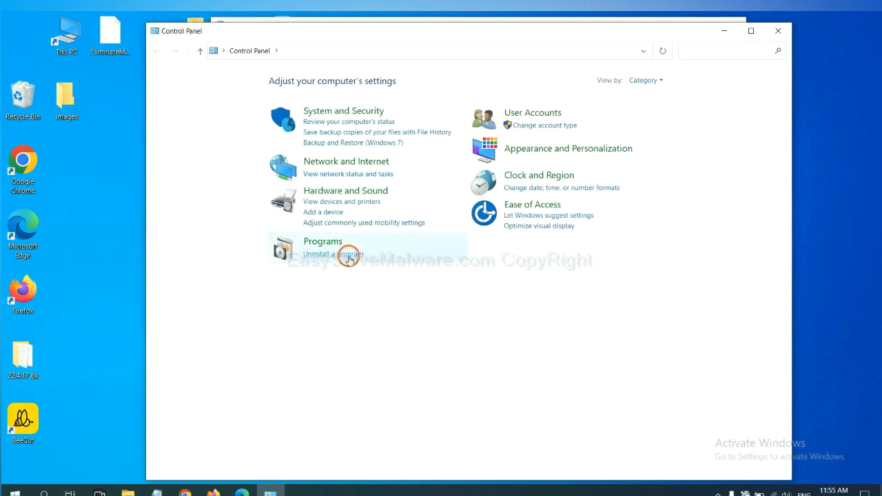
{"action": "left_click", "coordinate": [333, 254]}
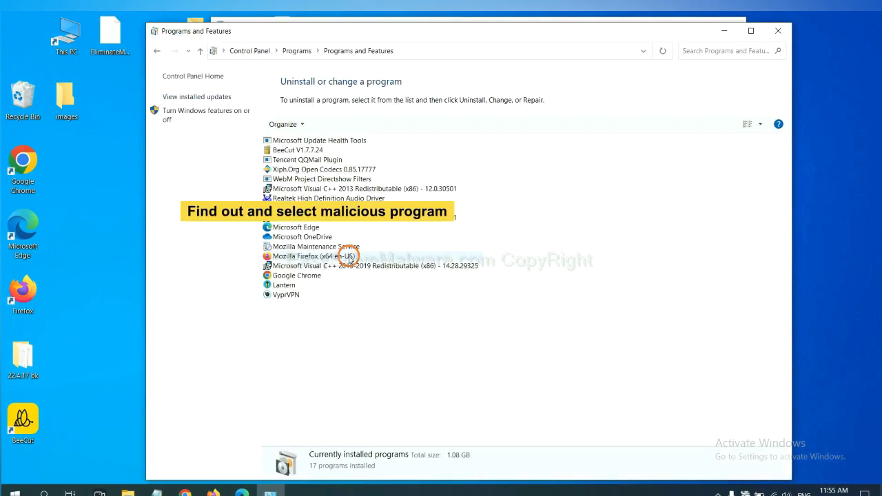
{"action": "mouse_move", "coordinate": [524, 210]}
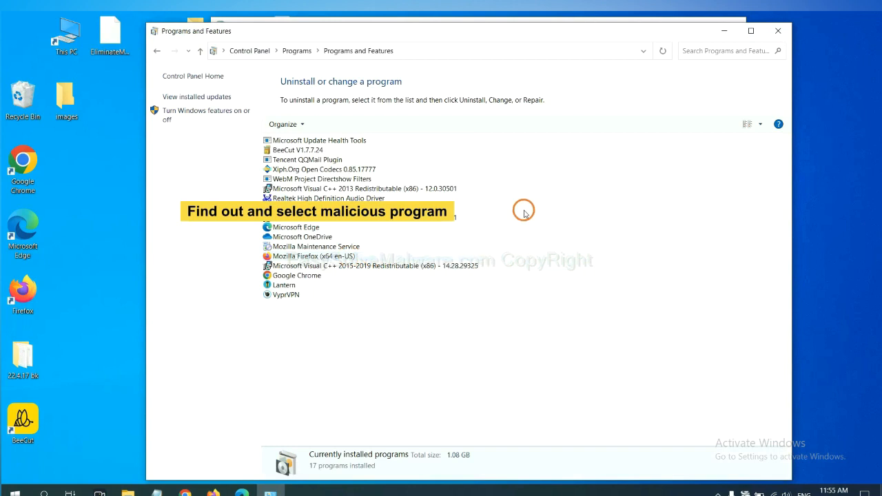
{"action": "mouse_move", "coordinate": [531, 202]}
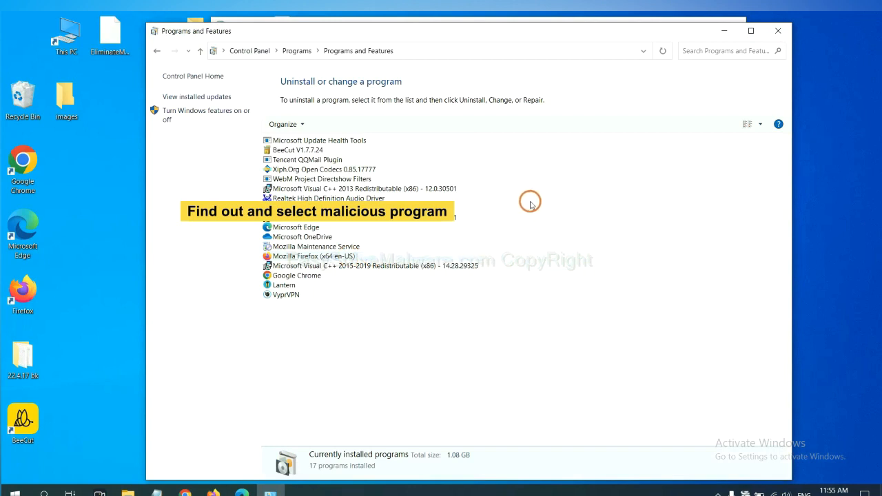
{"action": "mouse_move", "coordinate": [536, 199]}
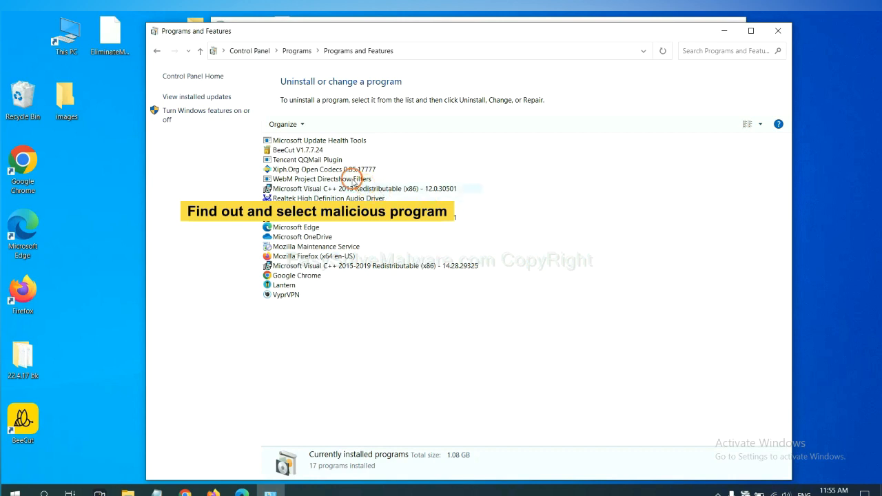
{"action": "left_click", "coordinate": [321, 168]}
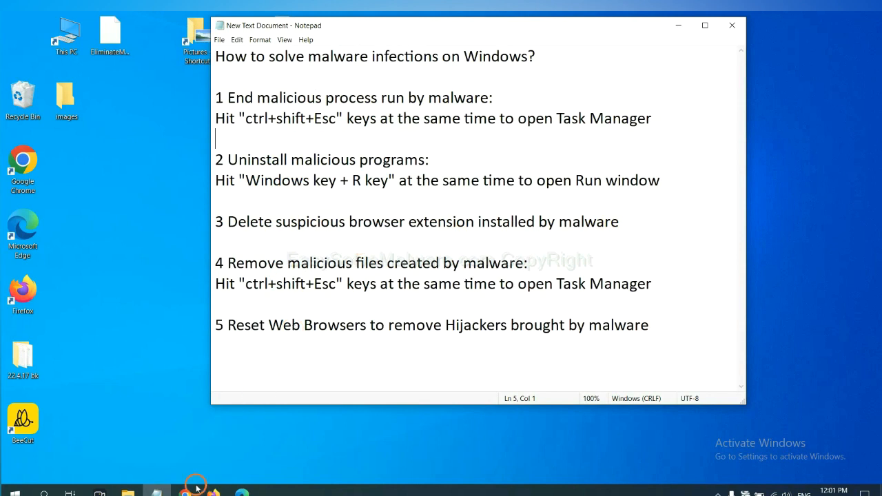
Open Chrome's Extensions page and remove the Scroll To Top extension.
{"action": "left_click", "coordinate": [186, 492]}
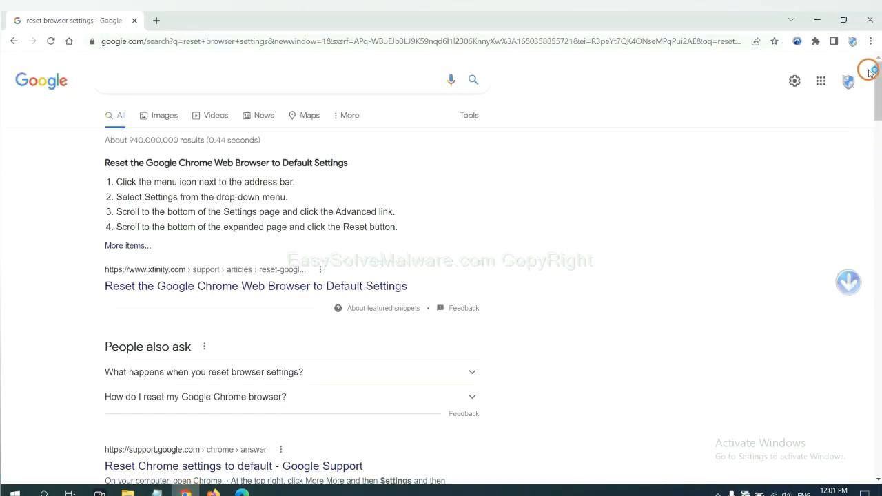
{"action": "left_click", "coordinate": [869, 42]}
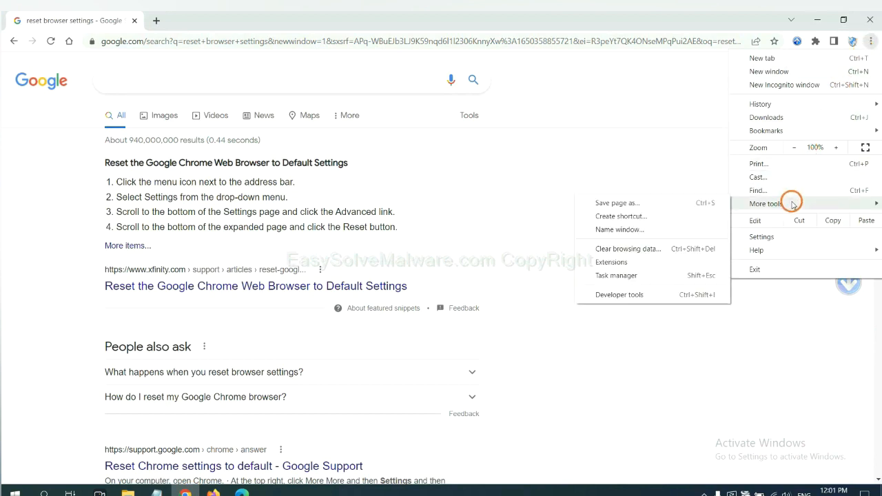
{"action": "mouse_move", "coordinate": [627, 249]}
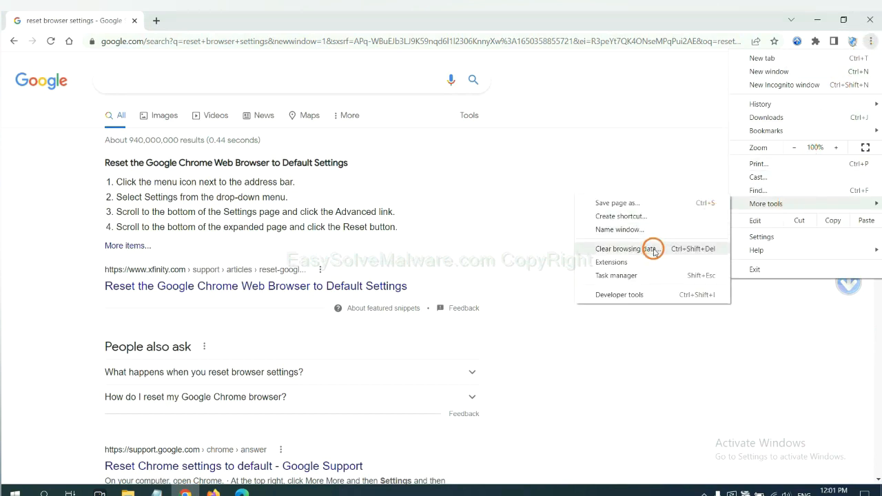
{"action": "left_click", "coordinate": [612, 262]}
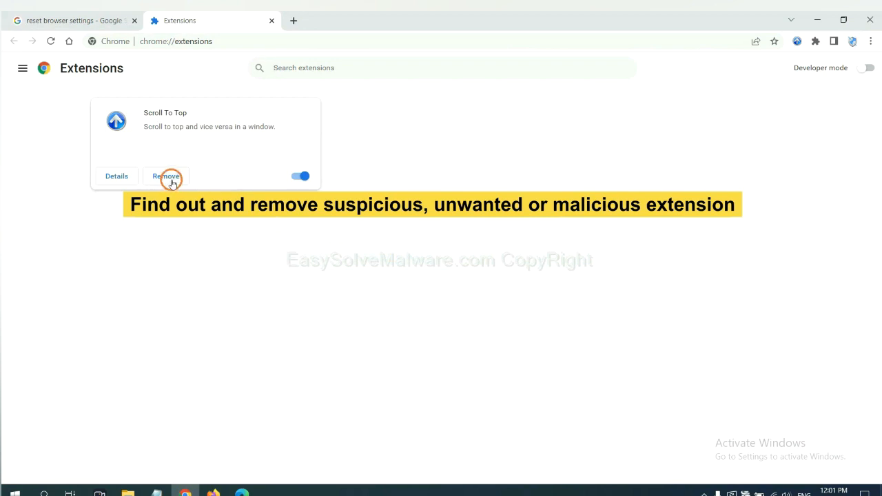
{"action": "left_click", "coordinate": [210, 492]}
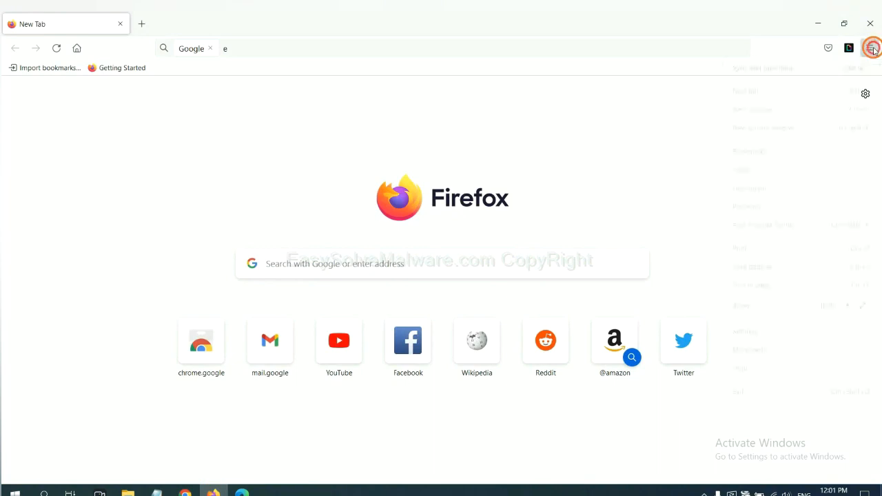
Open Firefox's Add-ons and themes manager and show GIPHY for Firefox's actions.
{"action": "left_click", "coordinate": [869, 47]}
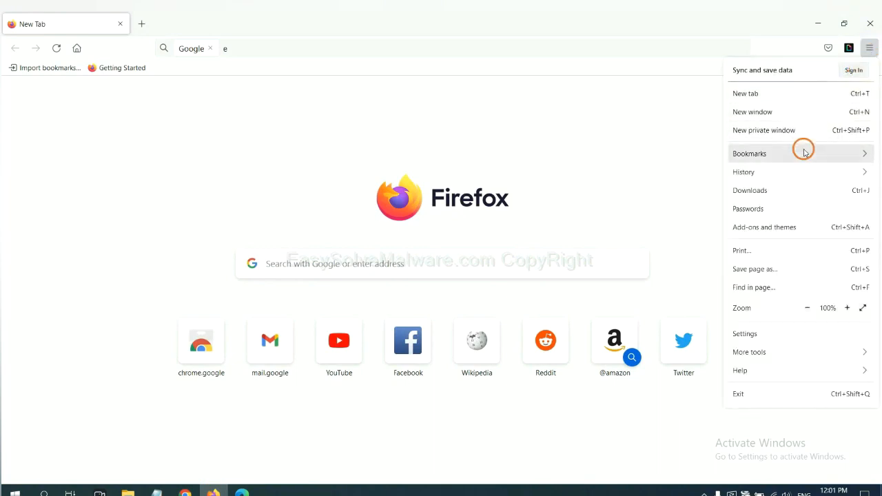
{"action": "mouse_move", "coordinate": [764, 227]}
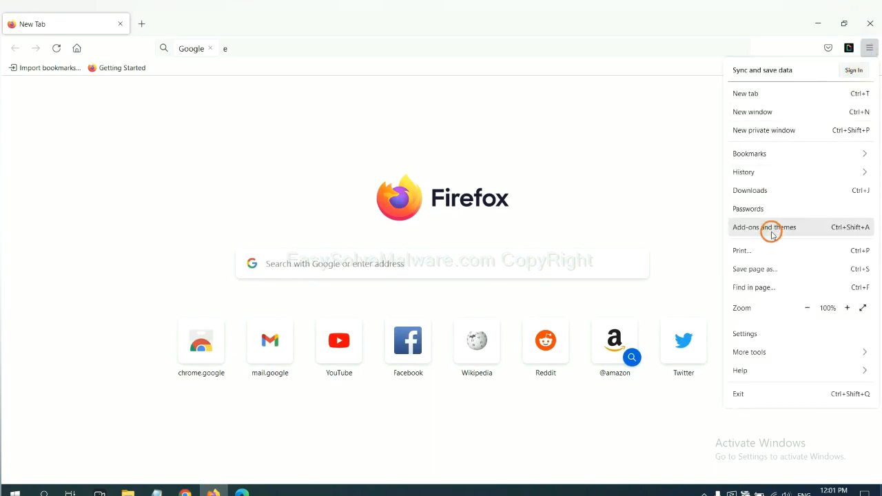
{"action": "left_click", "coordinate": [764, 226]}
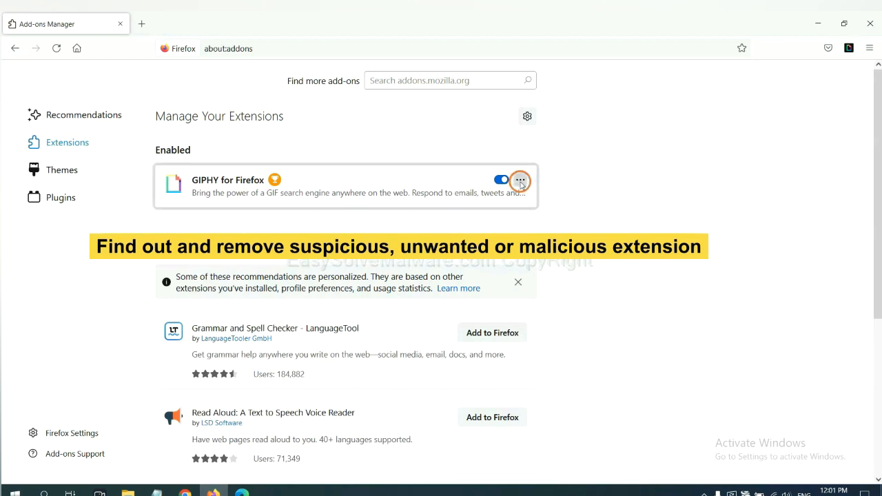
{"action": "left_click", "coordinate": [521, 180]}
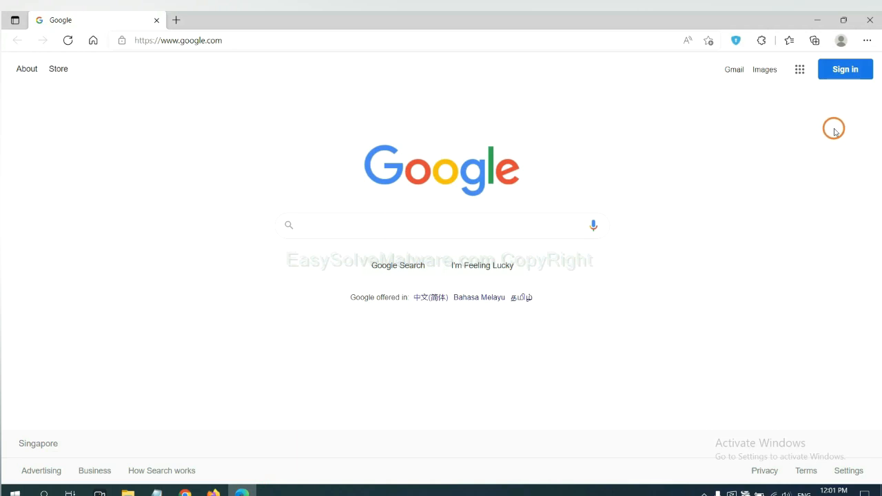
Open Edge's Manage extensions page and remove ArcVpn Free Fast VPN Proxy.
{"action": "left_click", "coordinate": [867, 40]}
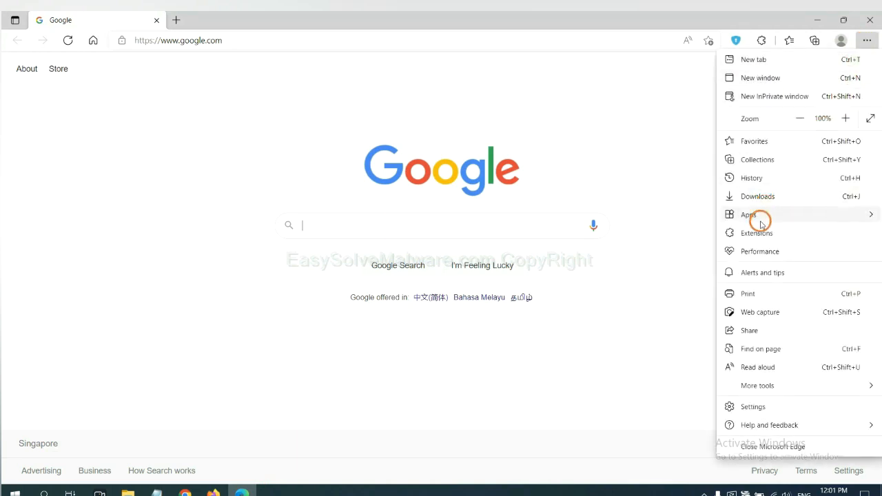
{"action": "mouse_move", "coordinate": [757, 232]}
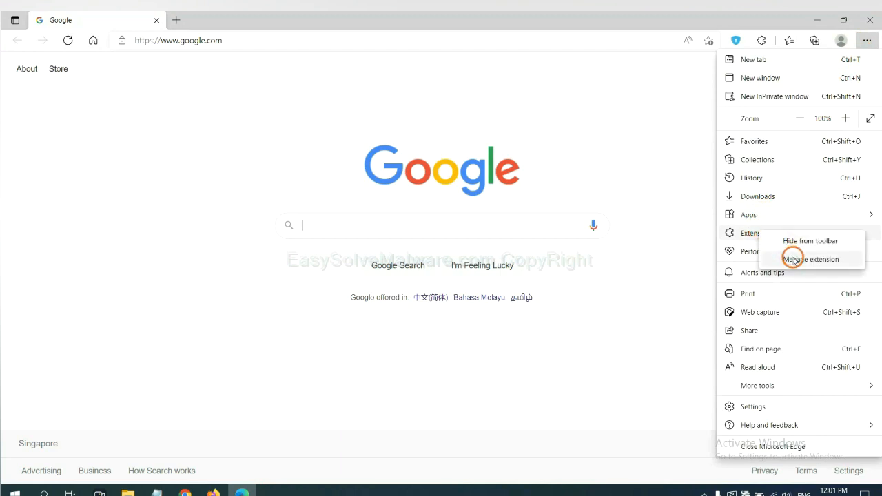
{"action": "left_click", "coordinate": [811, 259]}
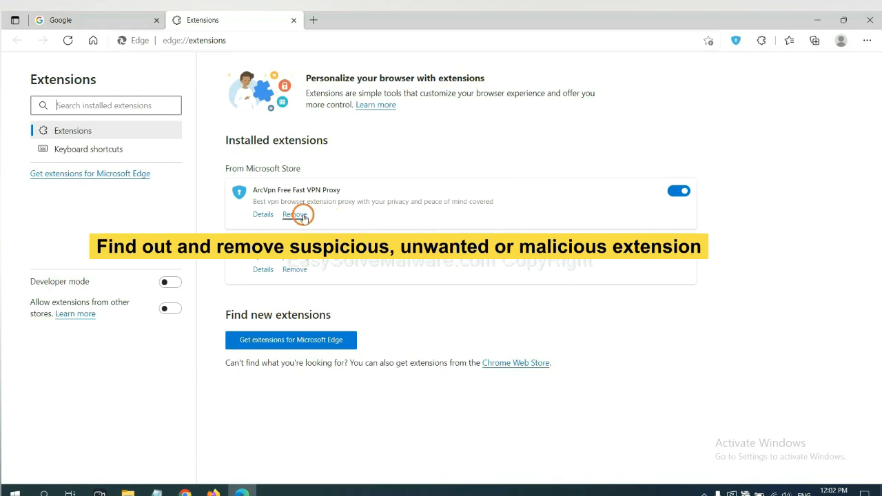
{"action": "left_click", "coordinate": [294, 215]}
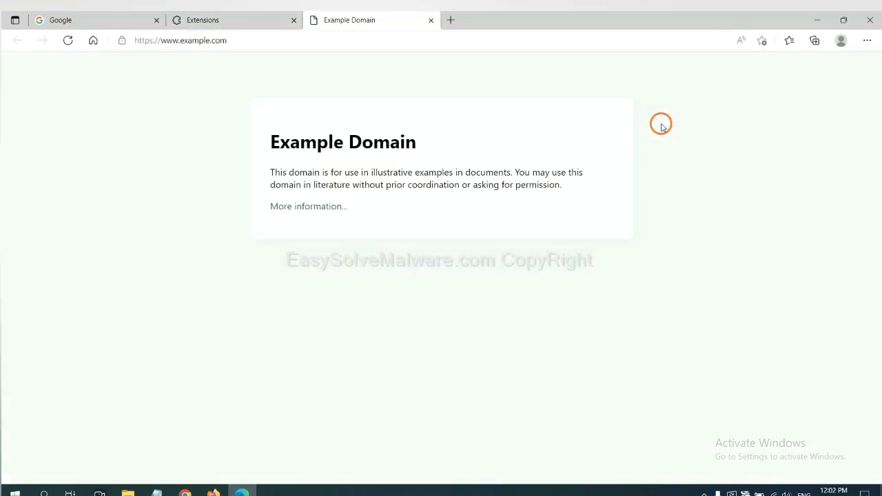
{"action": "mouse_move", "coordinate": [570, 198]}
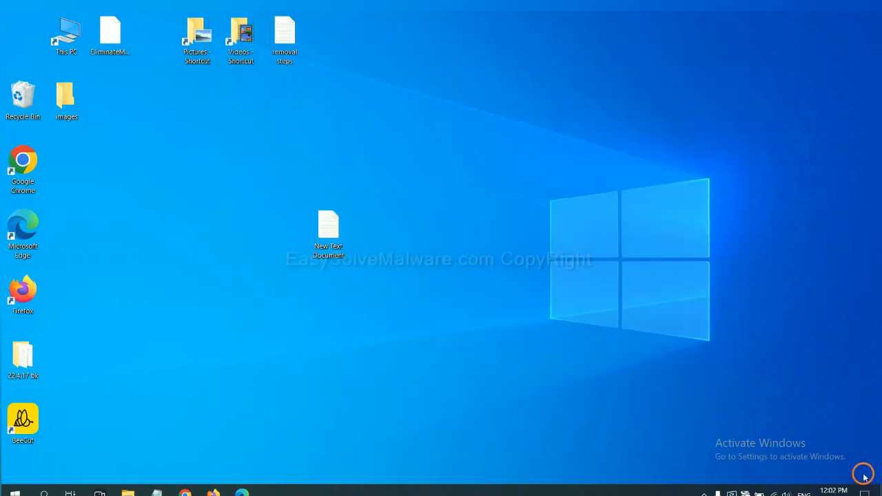
Follow the notes file's step 4 and launch regedit from the Windows Run dialog.
{"action": "double_click", "coordinate": [329, 227]}
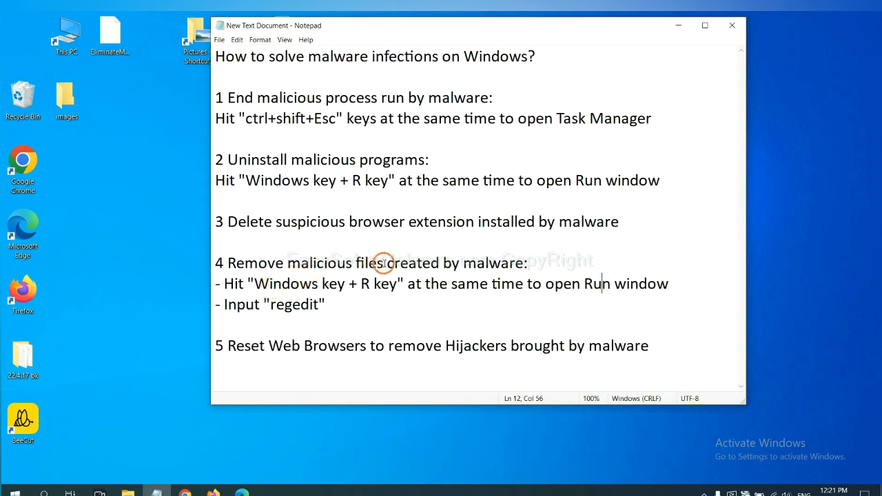
{"action": "mouse_move", "coordinate": [238, 283]}
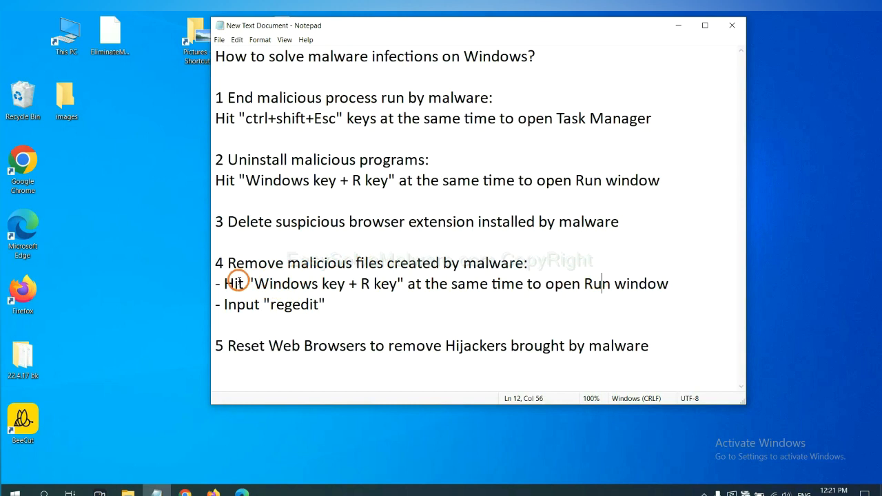
{"action": "left_click_drag", "start_coordinate": [224, 283], "coordinate": [398, 283]}
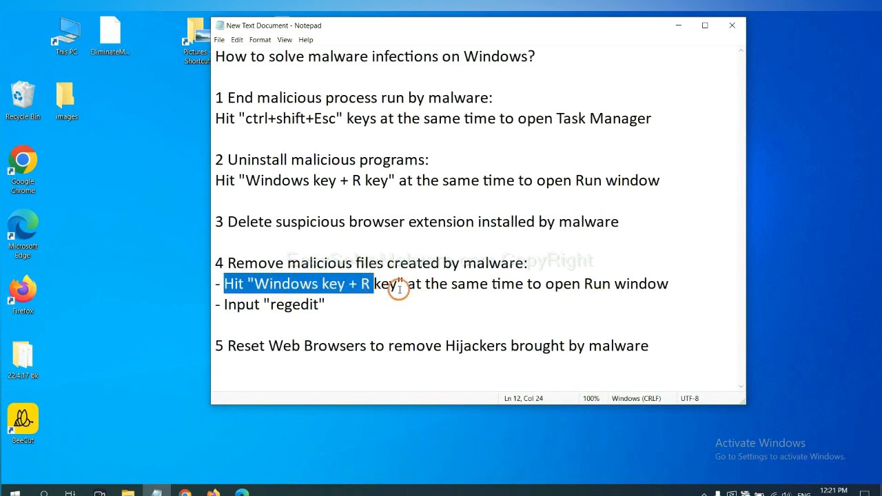
{"action": "left_click", "coordinate": [513, 283]}
{"action": "type", "text": "regedit"}
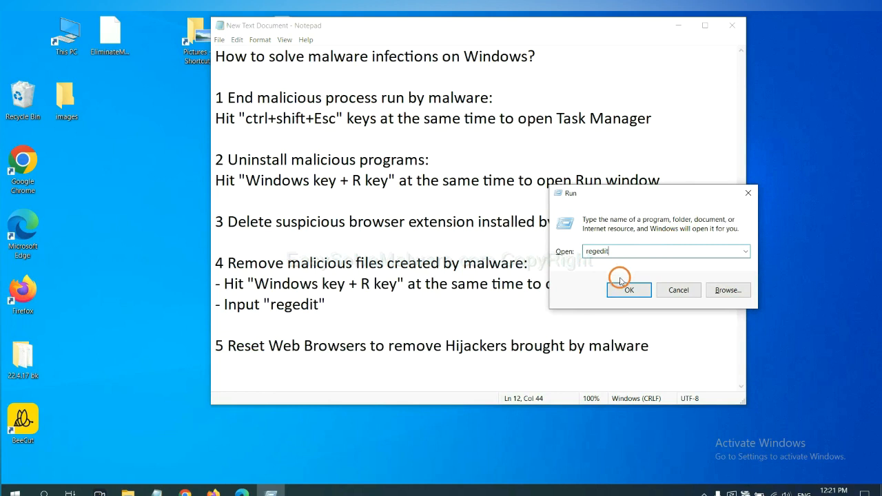
{"action": "left_click", "coordinate": [628, 289]}
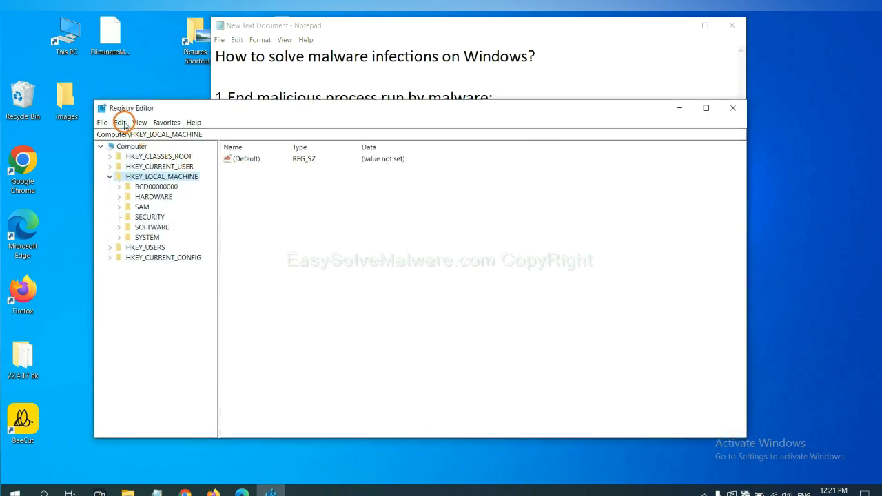
Search the registry for the malware name via Edit > Find, landing on BeeCut.exe.
{"action": "left_click", "coordinate": [120, 122]}
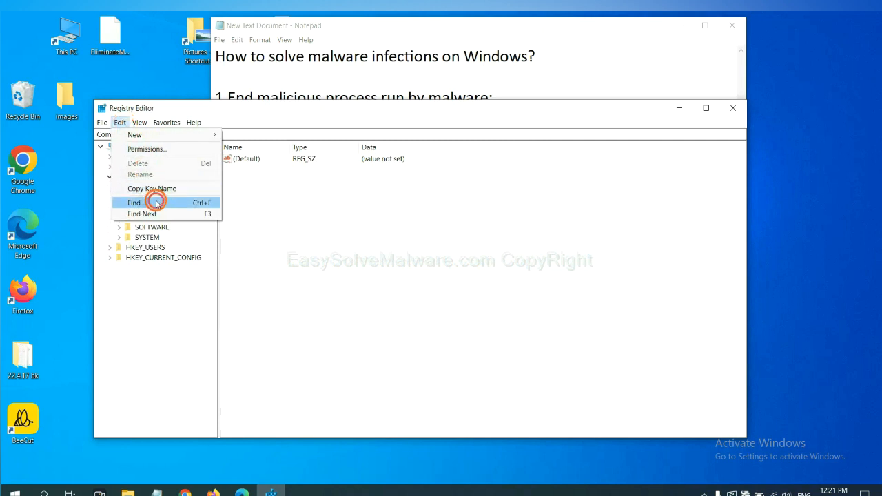
{"action": "left_click", "coordinate": [136, 202]}
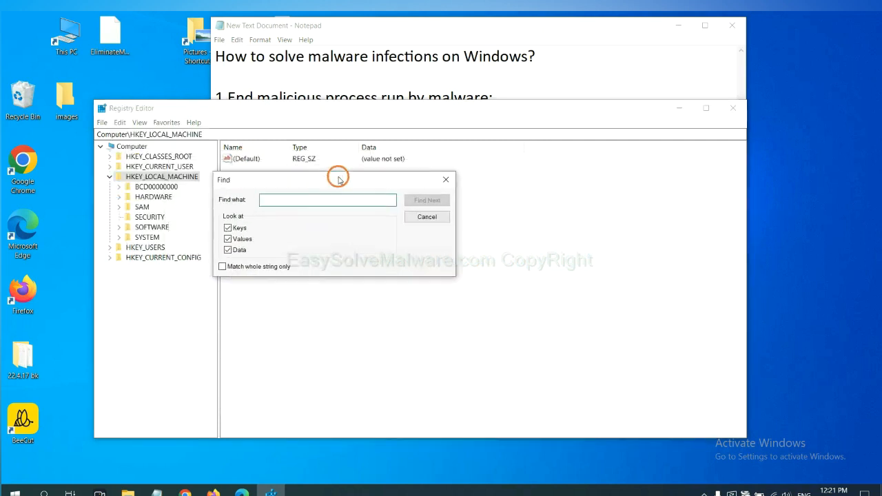
{"action": "left_click", "coordinate": [327, 199]}
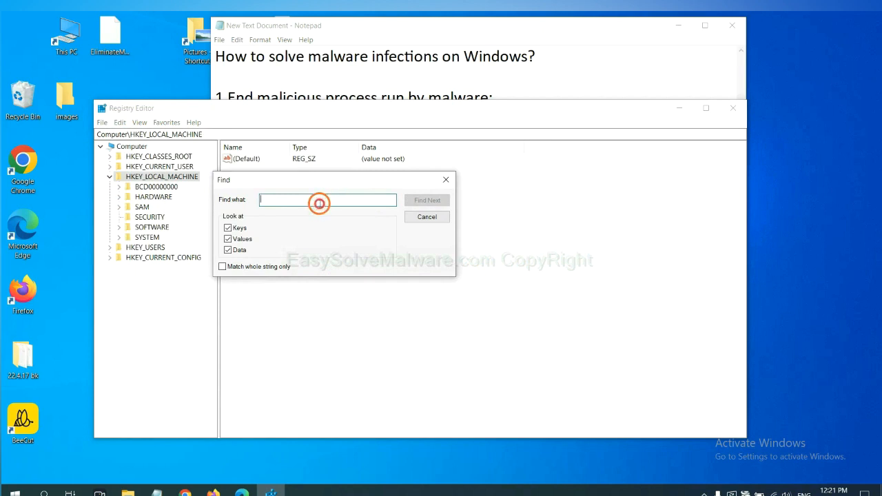
{"action": "left_click", "coordinate": [319, 203]}
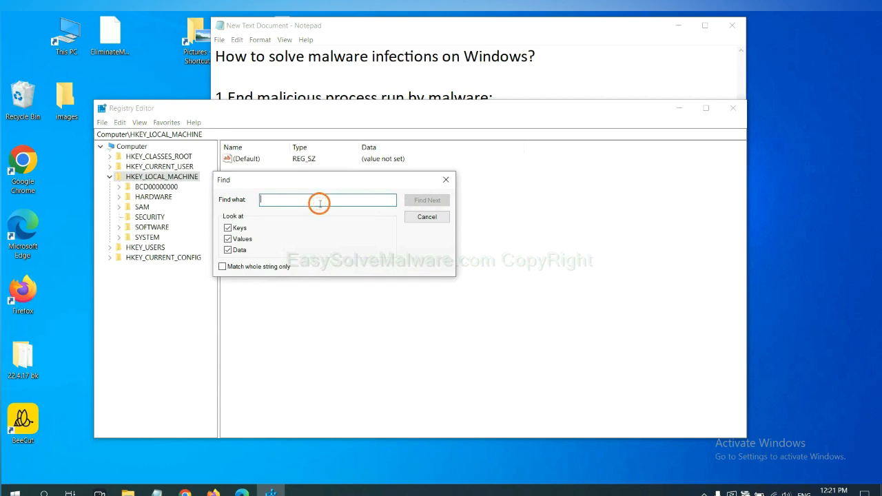
{"action": "type", "text": "Input the name of malware"}
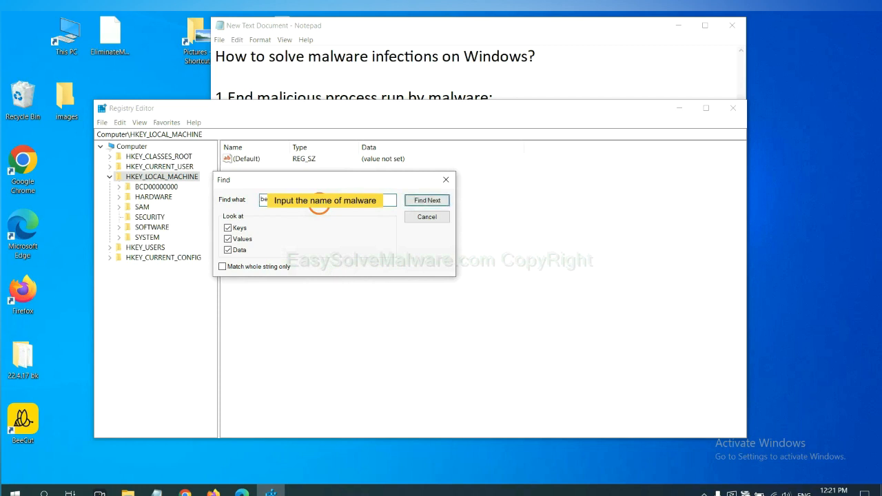
{"action": "left_click", "coordinate": [427, 200]}
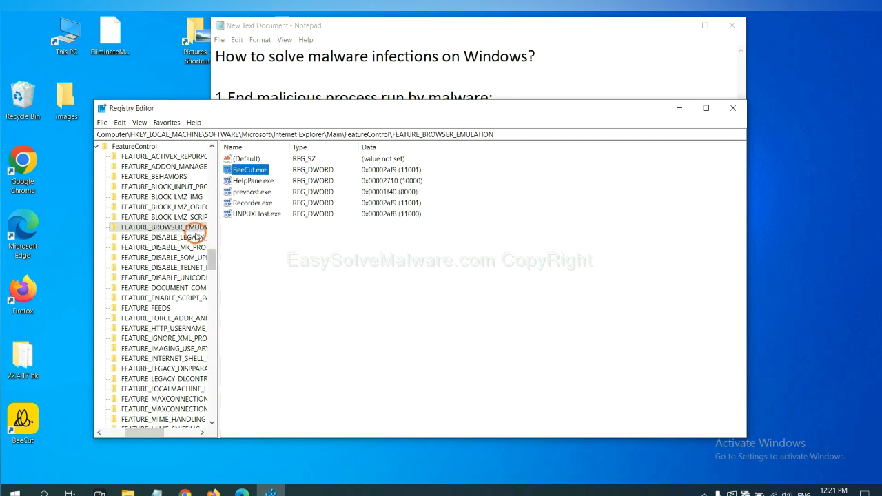
Expand the matched FEATURE_BROWSER_EMULATION key and acknowledge the deletion caution.
{"action": "right_click", "coordinate": [164, 227]}
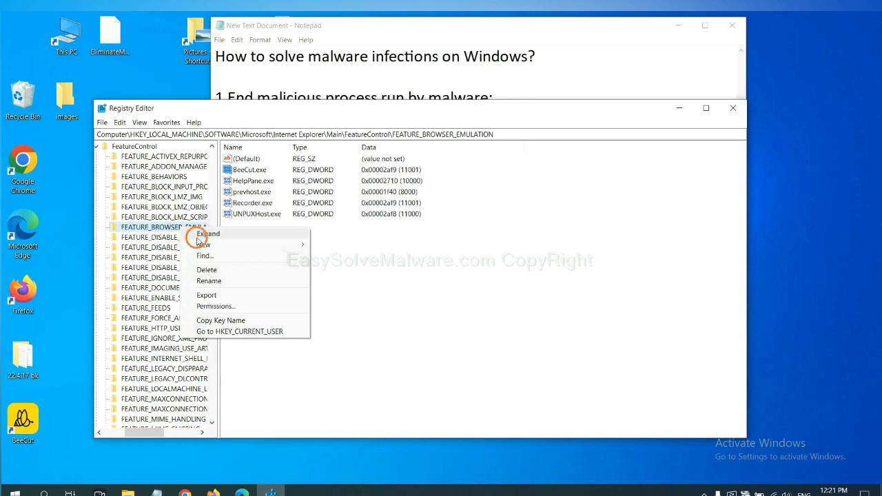
{"action": "left_click", "coordinate": [208, 233]}
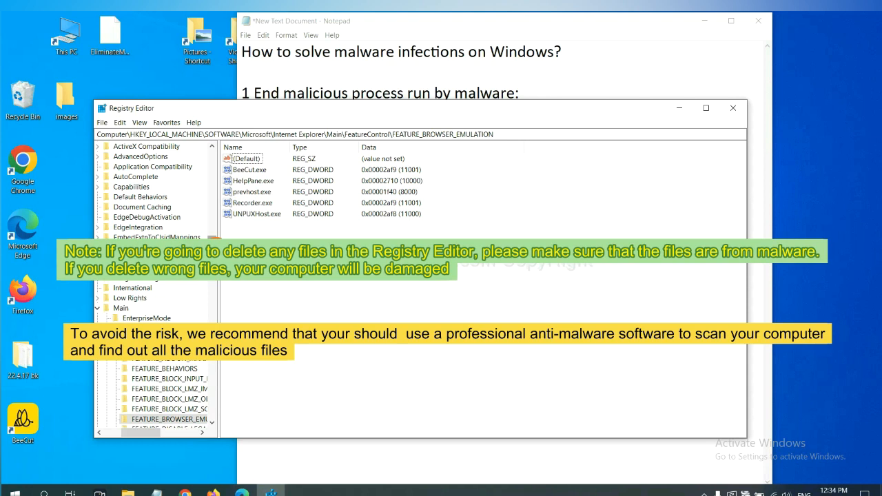
{"action": "left_click", "coordinate": [310, 291]}
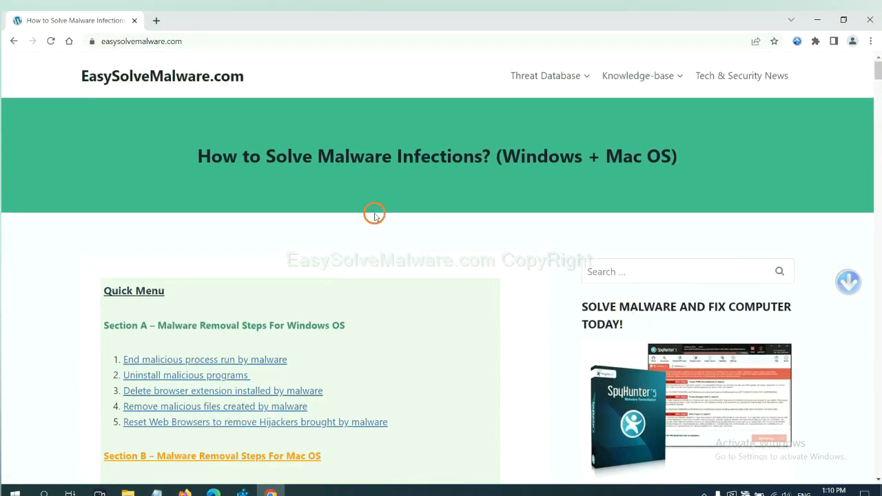
{"action": "mouse_move", "coordinate": [252, 83]}
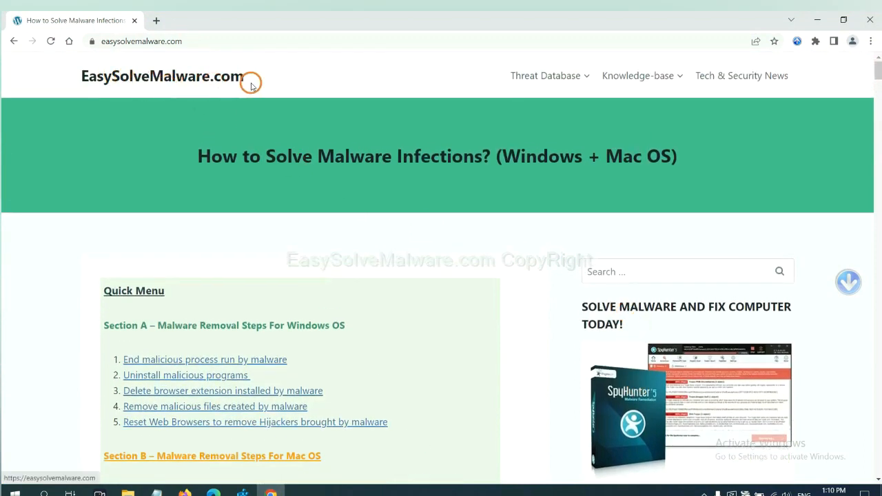
Scroll the easysolvemalware.com guide down to its Quick Menu of removal steps.
{"action": "scroll", "scroll_direction": "down", "scroll_amount": 3}
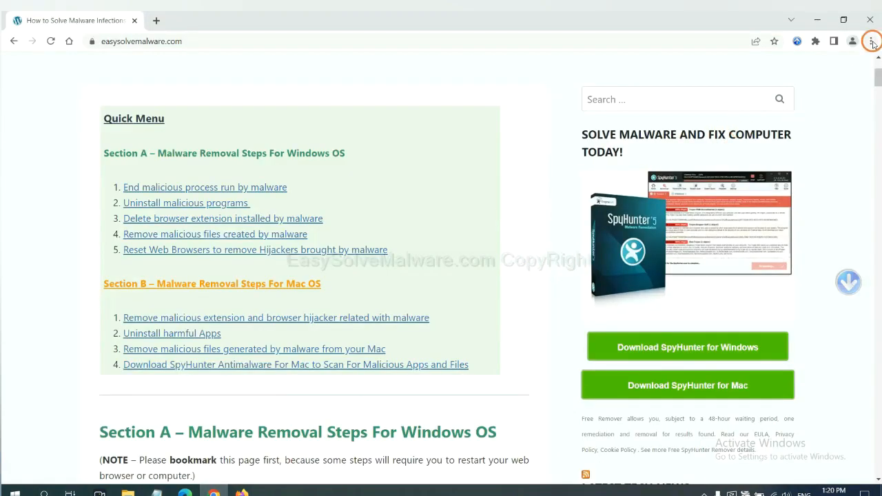
Search Chrome settings for 'reset' and choose Restore settings to their original defaults.
{"action": "left_click", "coordinate": [870, 41]}
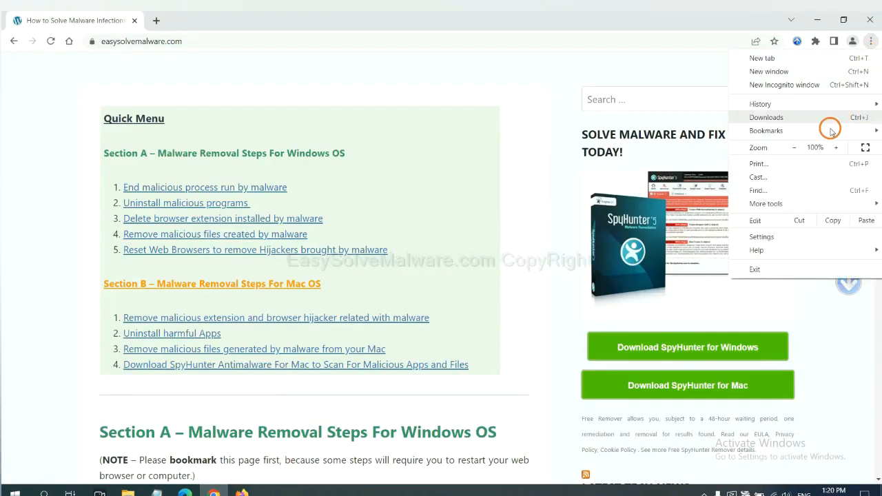
{"action": "left_click", "coordinate": [761, 236]}
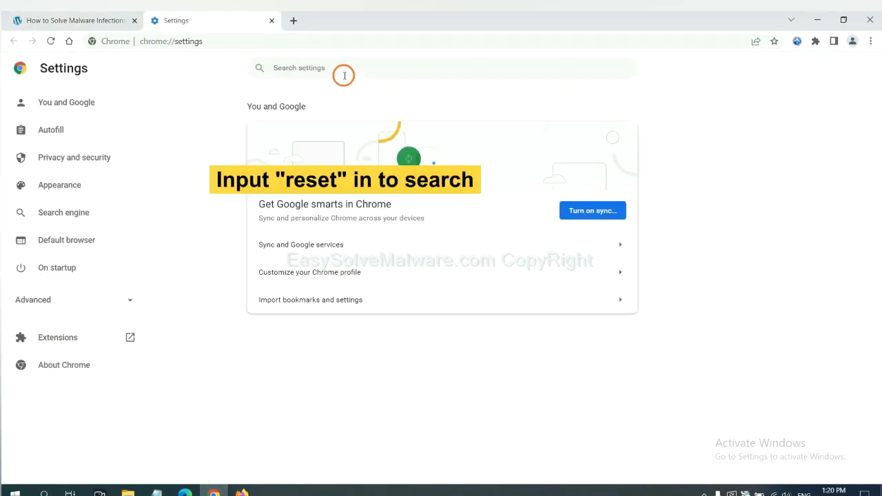
{"action": "type", "text": "reset"}
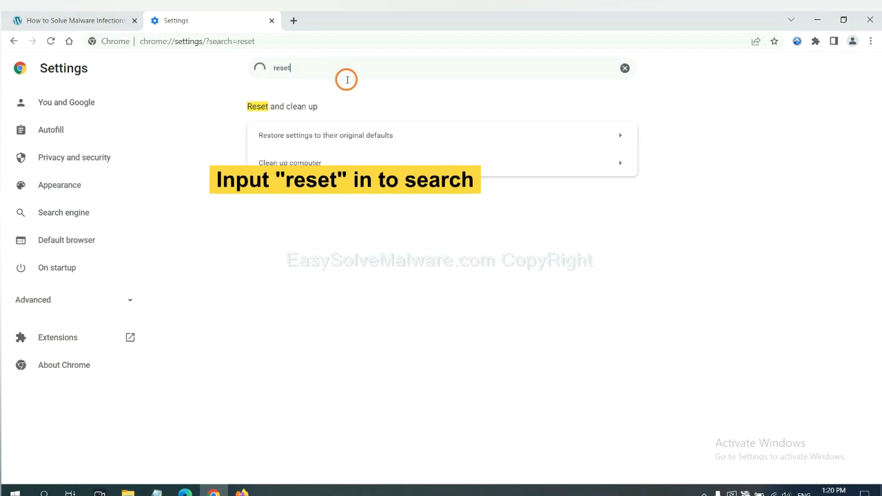
{"action": "left_click", "coordinate": [325, 135]}
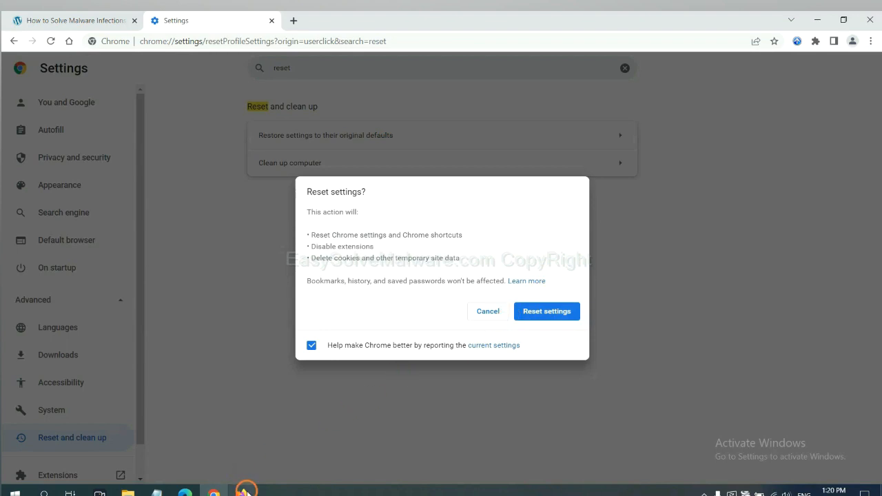
{"action": "left_click", "coordinate": [243, 491]}
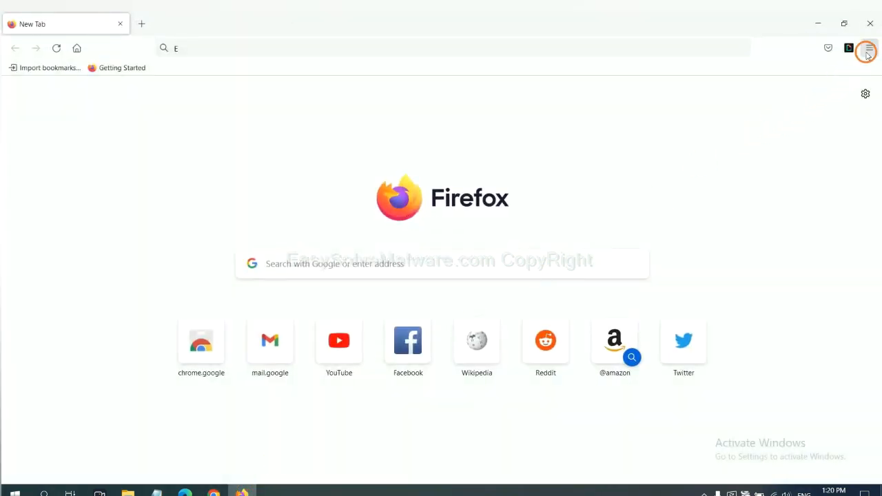
Reach Firefox's Troubleshooting Information page through Help and start Refresh Firefox.
{"action": "left_click", "coordinate": [867, 48]}
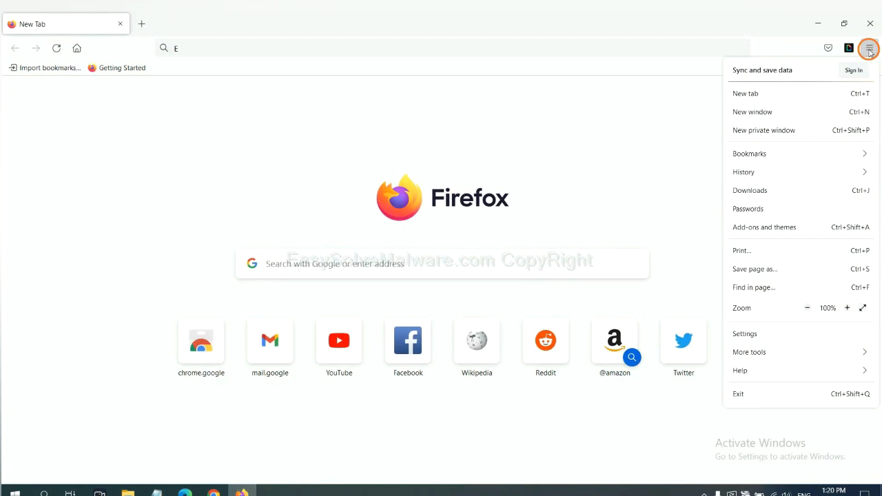
{"action": "mouse_move", "coordinate": [760, 370]}
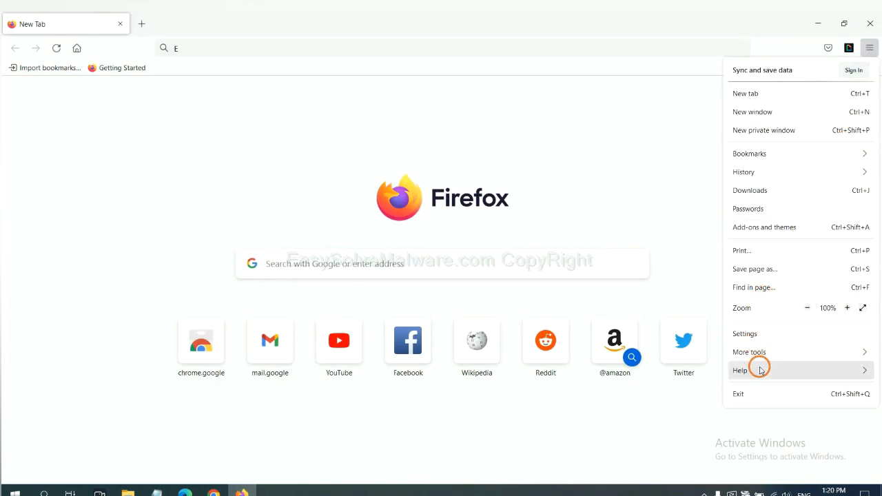
{"action": "left_click", "coordinate": [740, 370]}
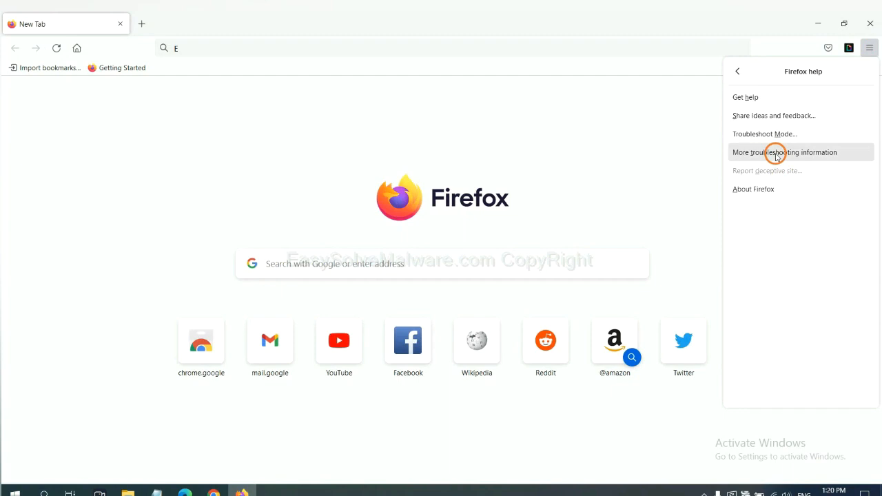
{"action": "left_click", "coordinate": [784, 152]}
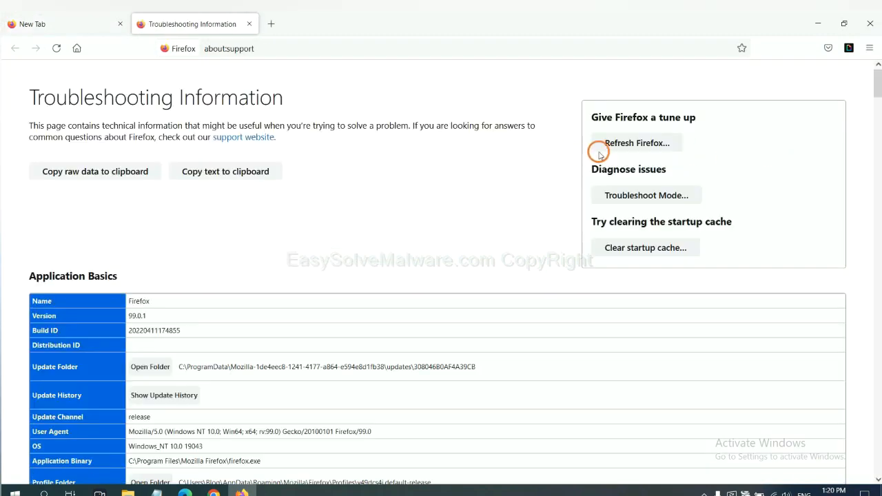
{"action": "mouse_move", "coordinate": [621, 145]}
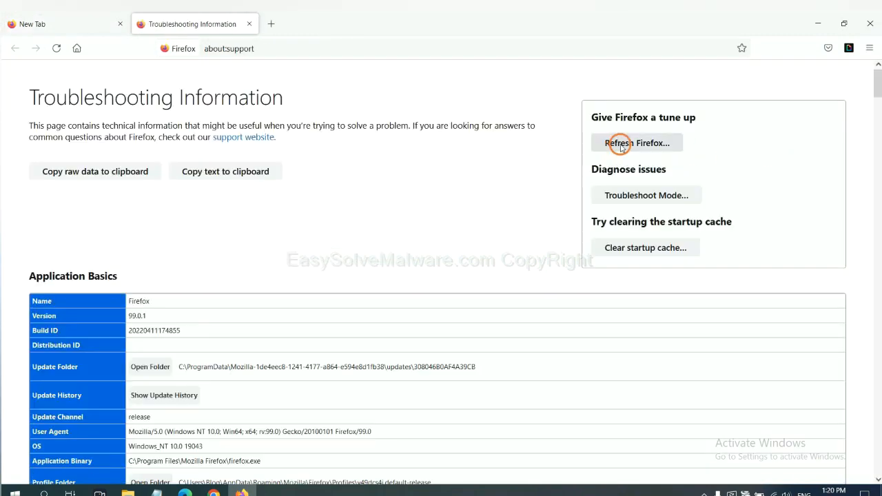
{"action": "left_click", "coordinate": [637, 143]}
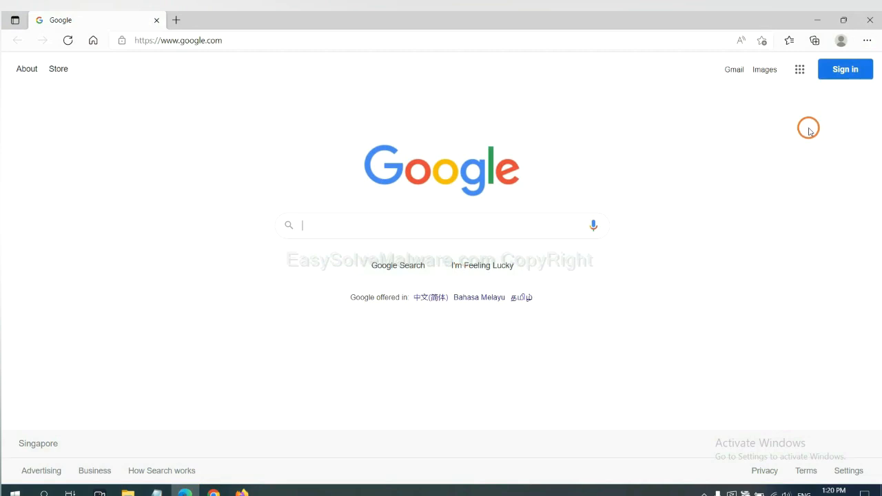
Search Edge settings for 're' and choose Restore settings to their default values.
{"action": "left_click", "coordinate": [867, 40]}
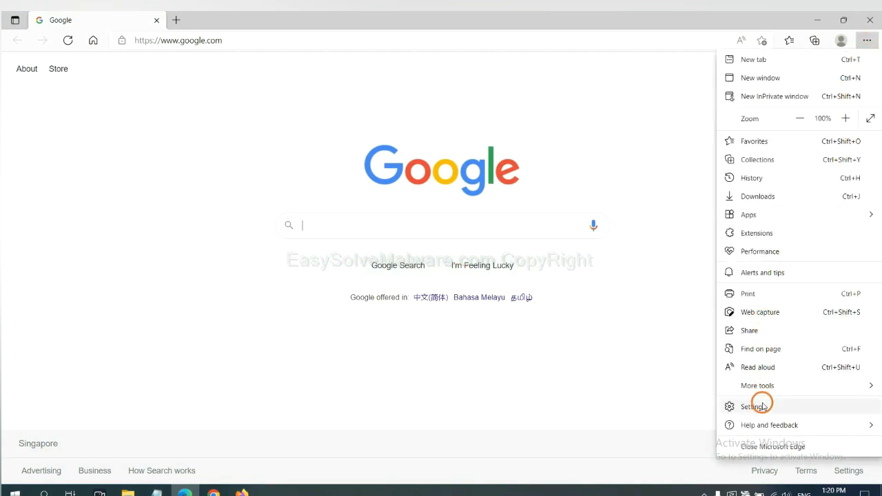
{"action": "left_click", "coordinate": [753, 406]}
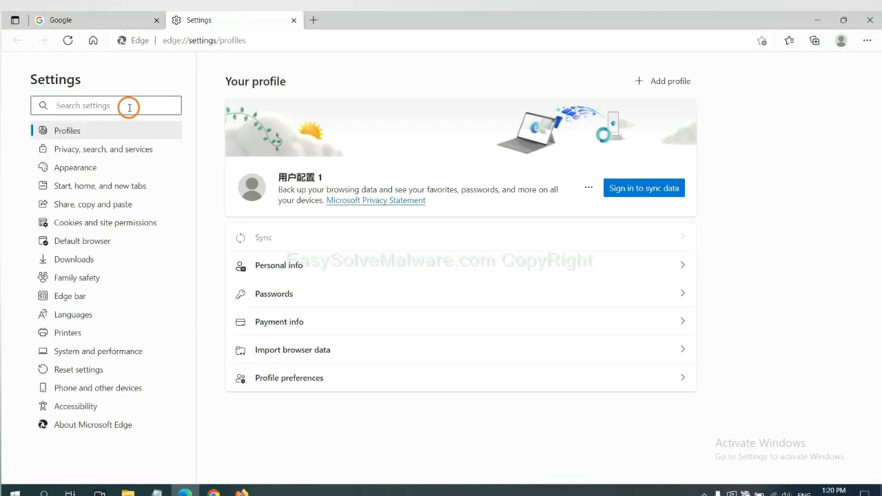
{"action": "type", "text": "reset"}
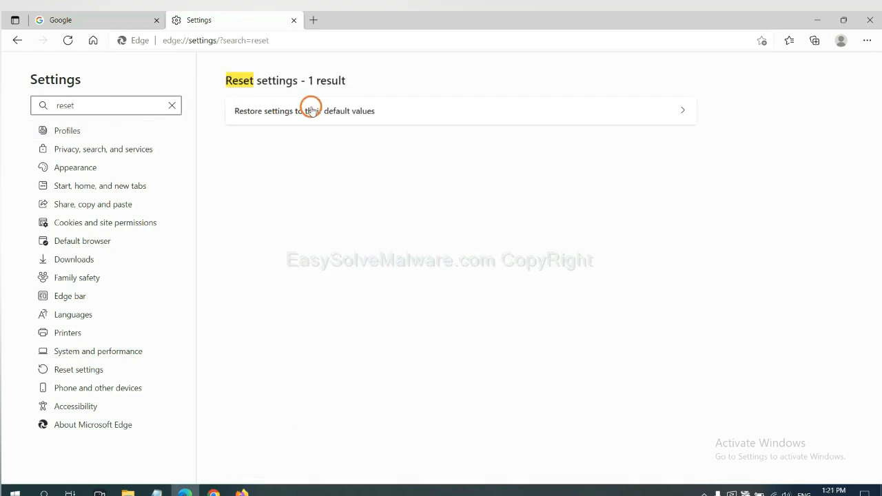
{"action": "left_click", "coordinate": [304, 110]}
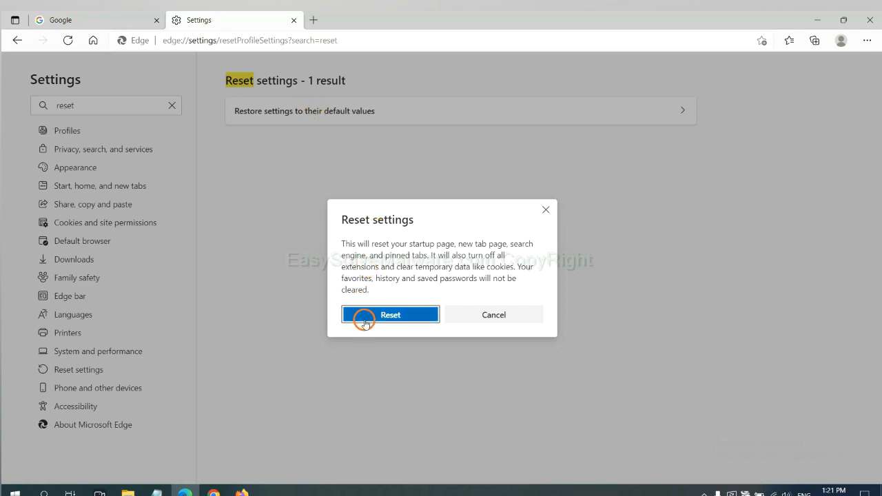
{"action": "mouse_move", "coordinate": [498, 375]}
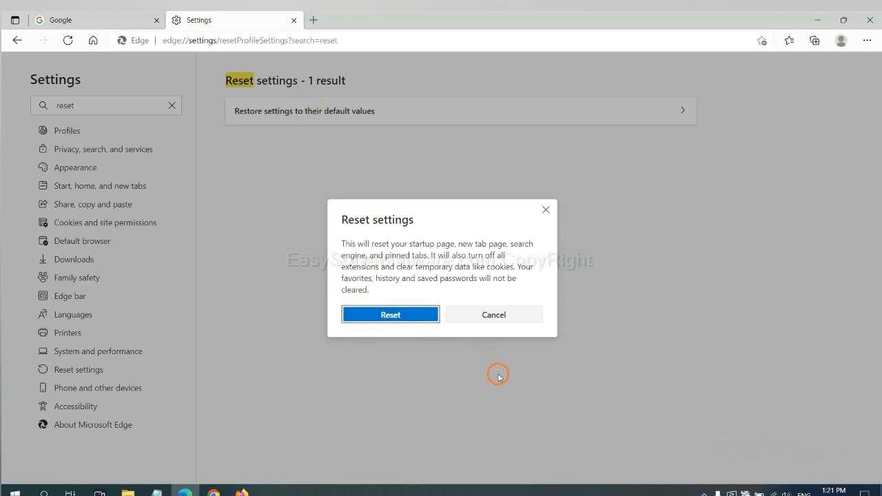